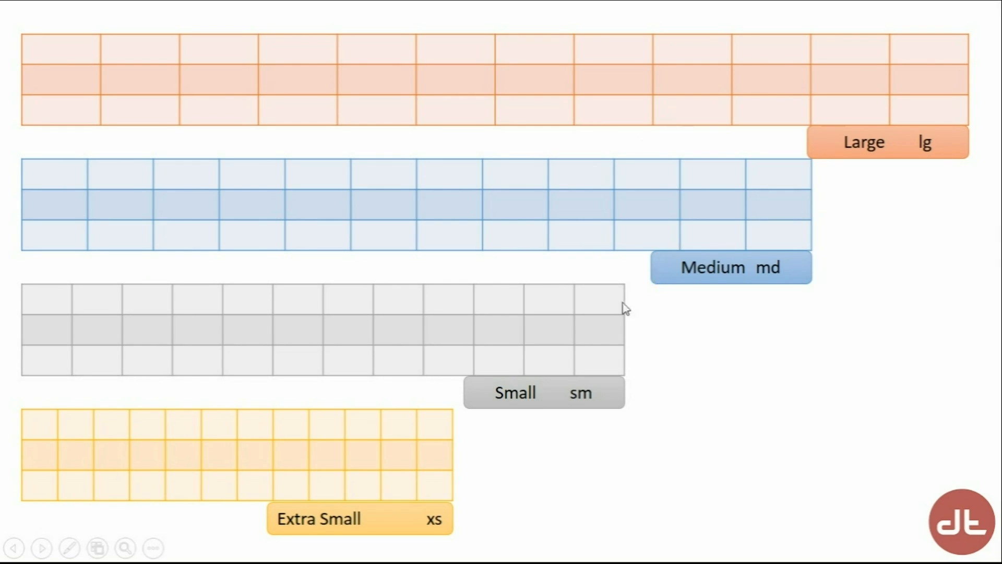
pyautogui.moveTo(283, 177)
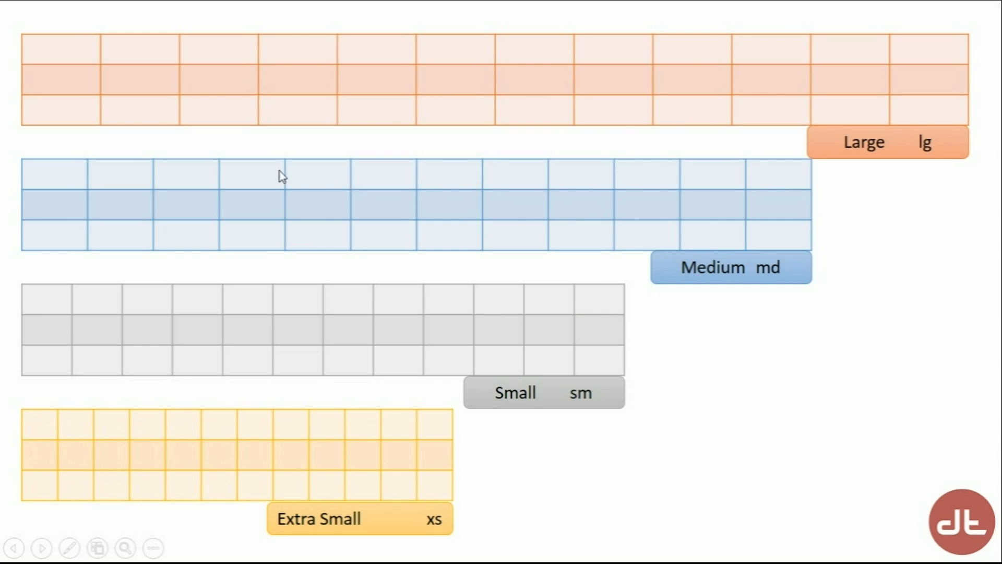
pyautogui.moveTo(594, 131)
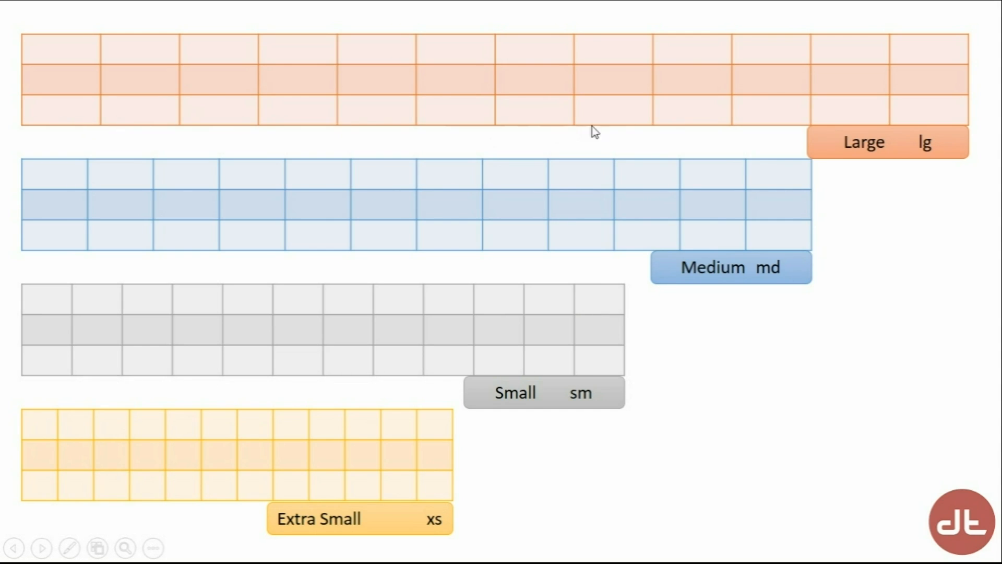
pyautogui.moveTo(246, 382)
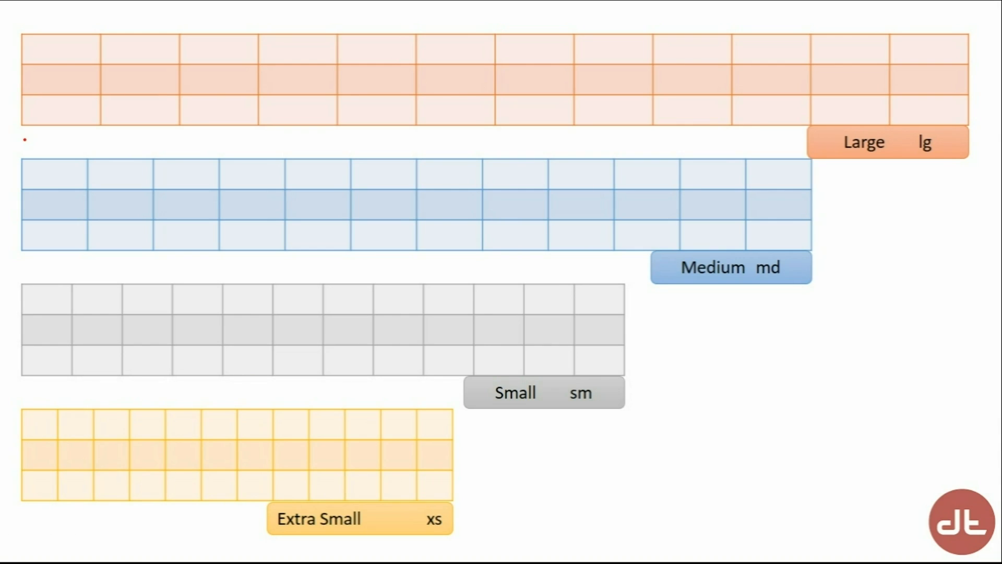
# Step: Draw red ink under the first four Large grid columns and the first Extra Small columns
pyautogui.moveTo(22, 137); pyautogui.dragTo(52, 135)
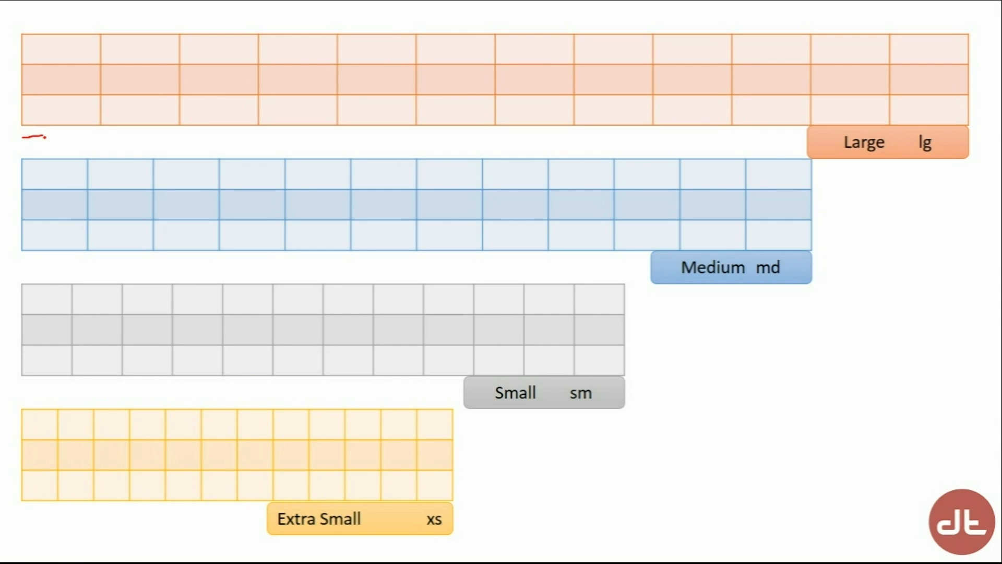
pyautogui.moveTo(42, 137); pyautogui.dragTo(246, 146)
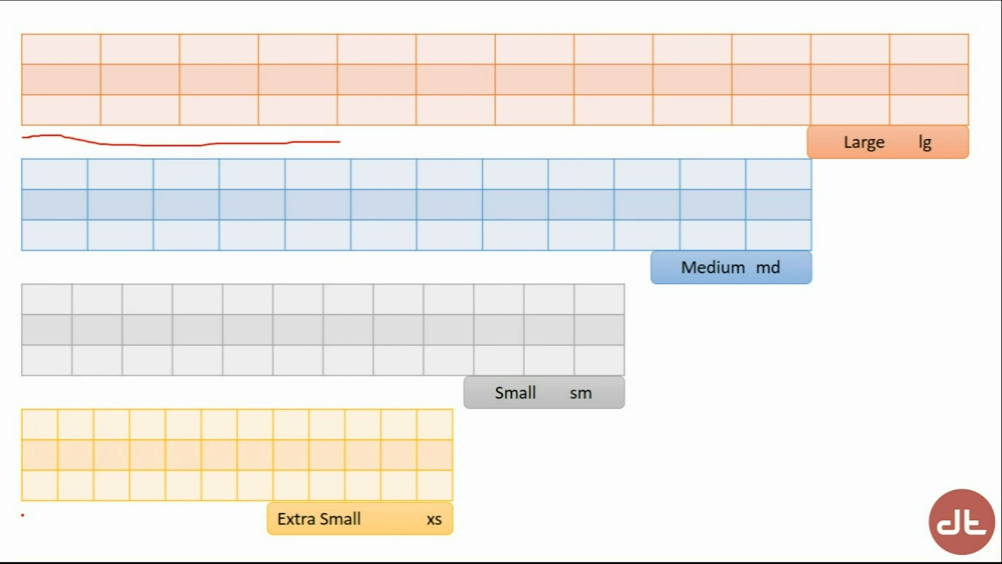
pyautogui.moveTo(19, 514); pyautogui.dragTo(141, 523)
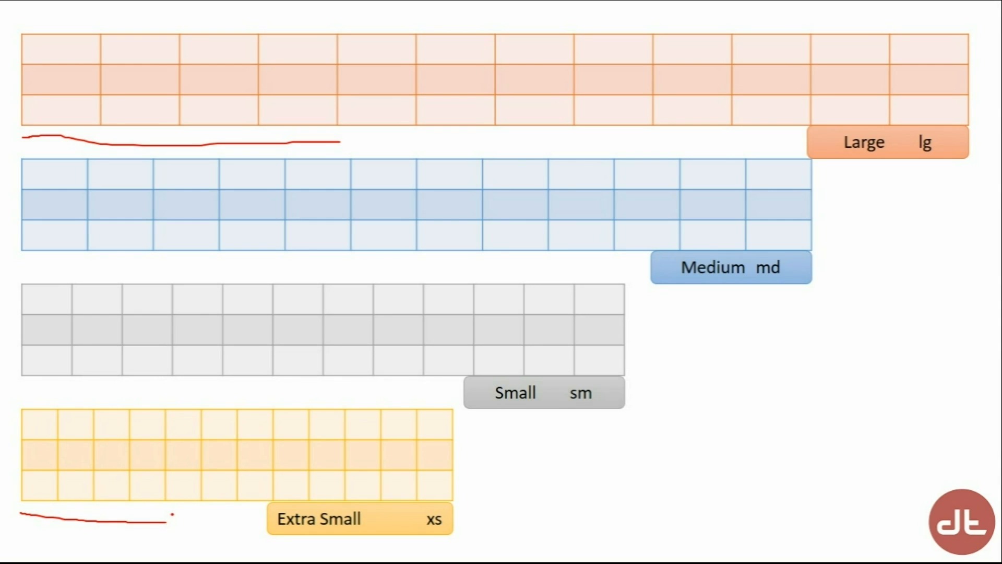
# Step: Extend the red underline beneath two more Extra Small grid columns
pyautogui.moveTo(169, 514); pyautogui.dragTo(239, 511)
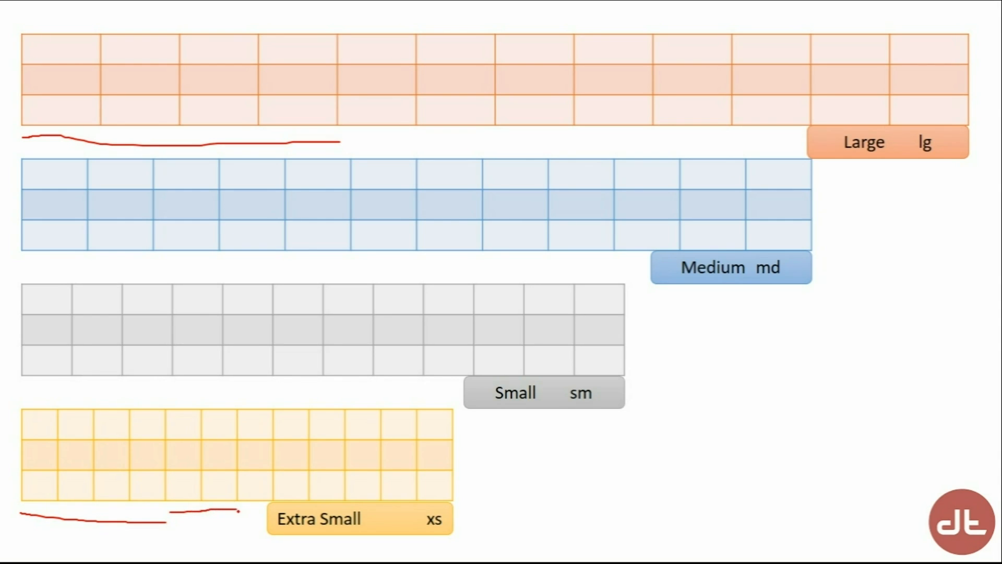